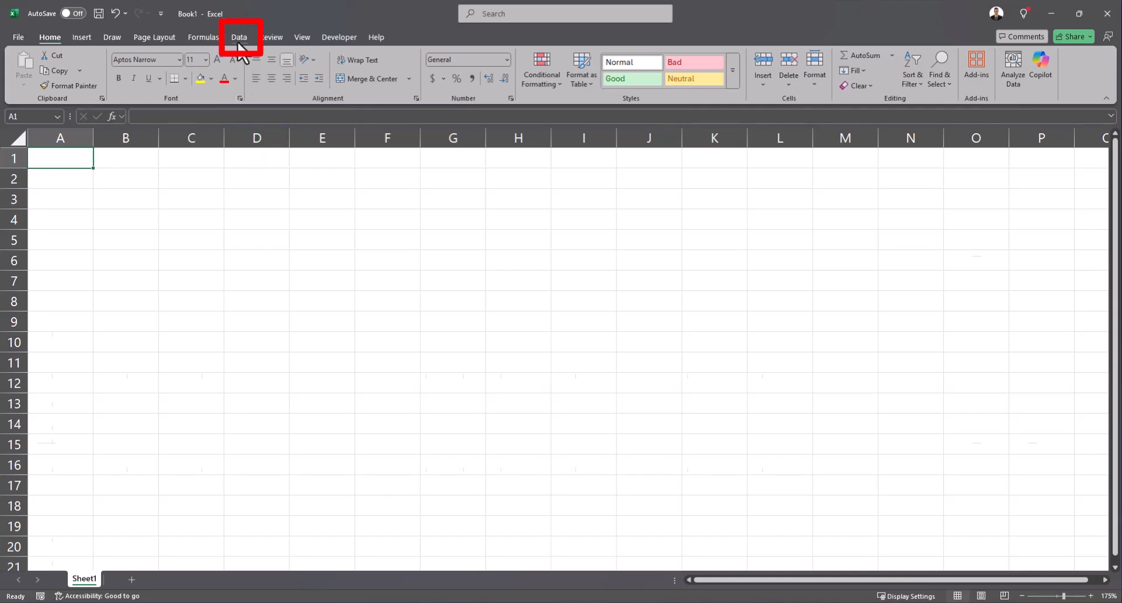
Step: Select the Desktop's Combine in Excel folder as a From Folder data source, listing its sales workbooks
click(239, 37)
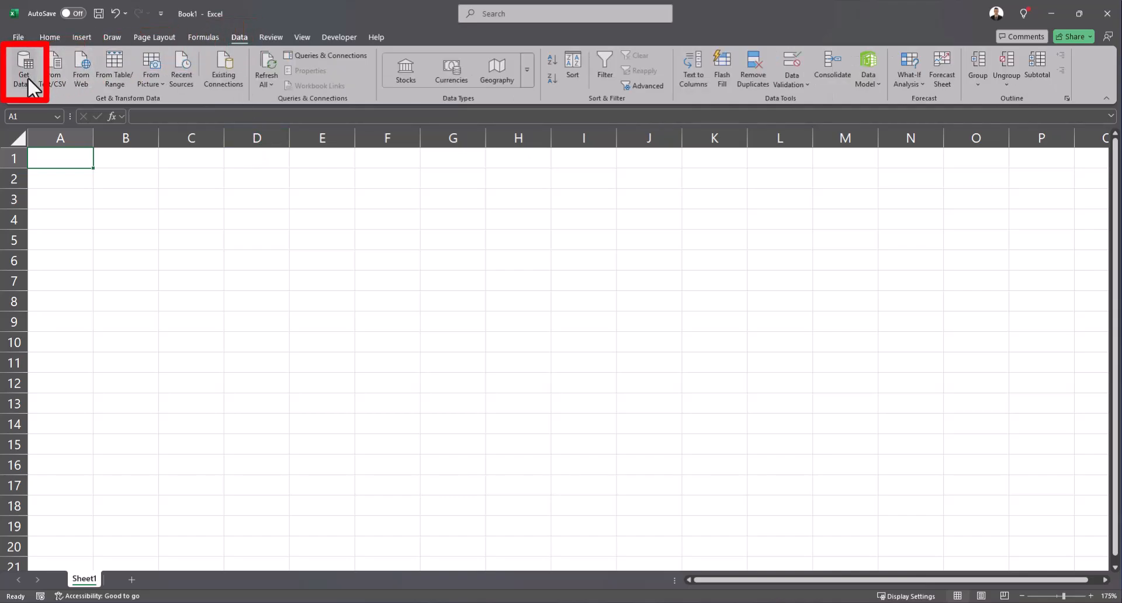
click(26, 69)
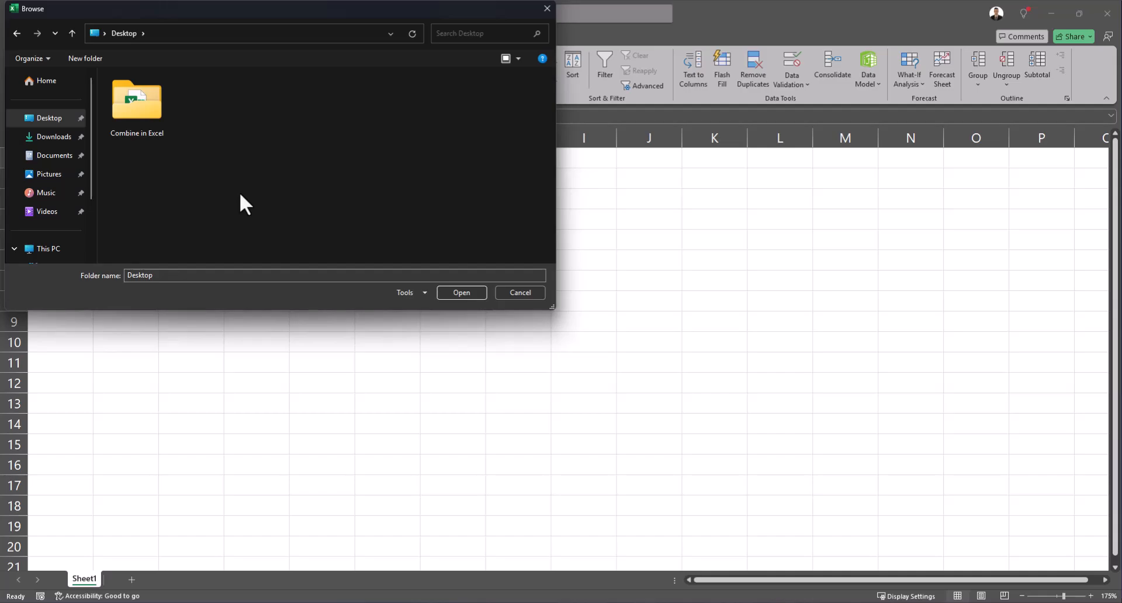
click(137, 101)
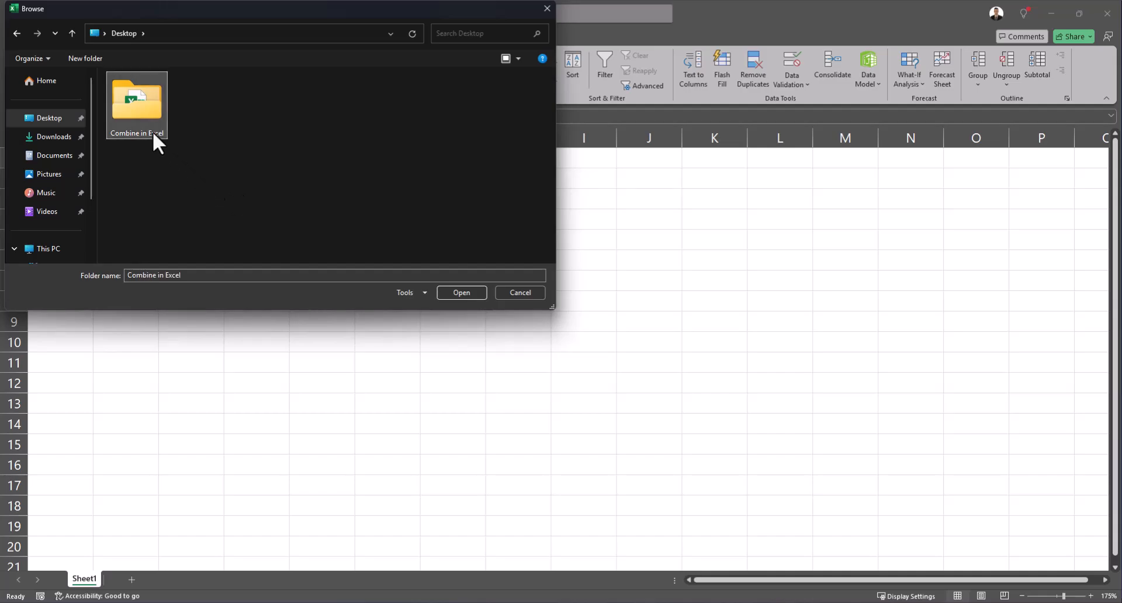
click(520, 292)
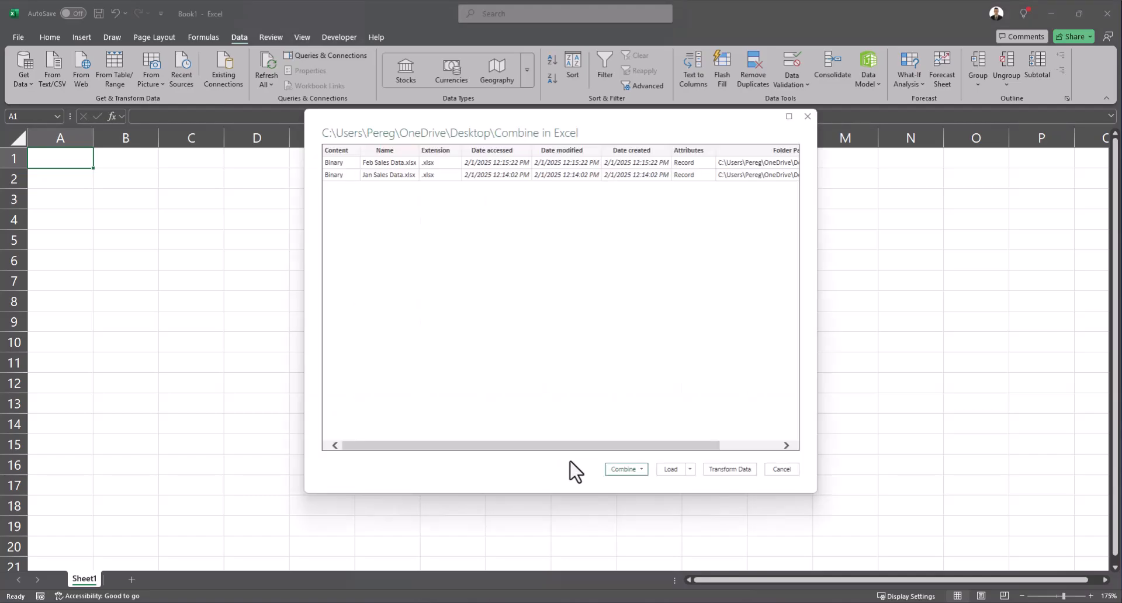
mouse_move(622, 469)
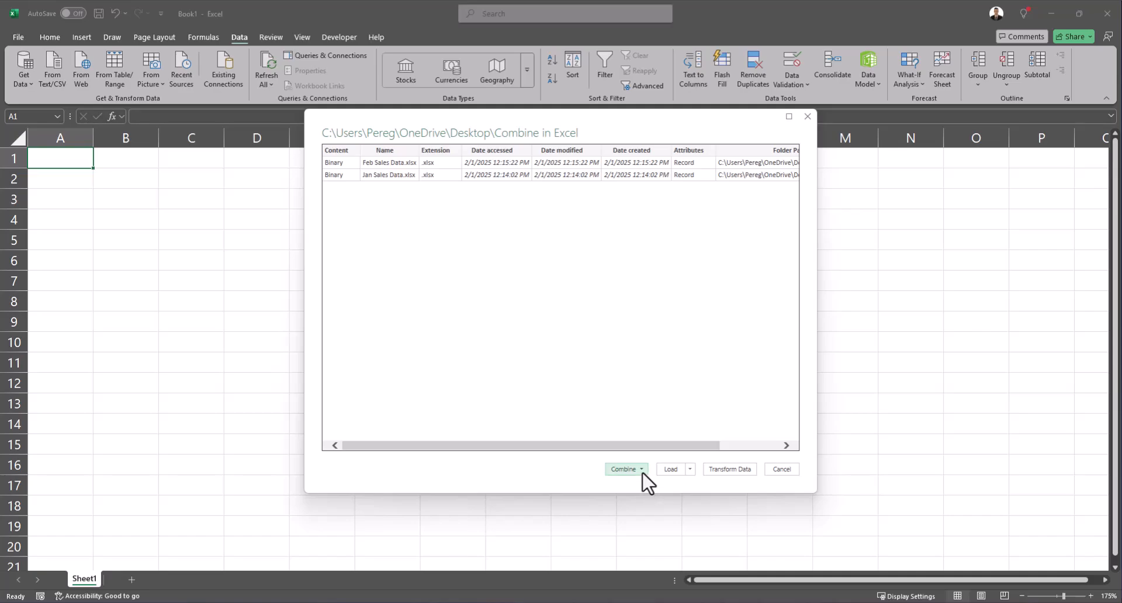
Step: Combine & Load the folder's workbooks, extracting Table2 from each into one ten-row sheet
click(640, 469)
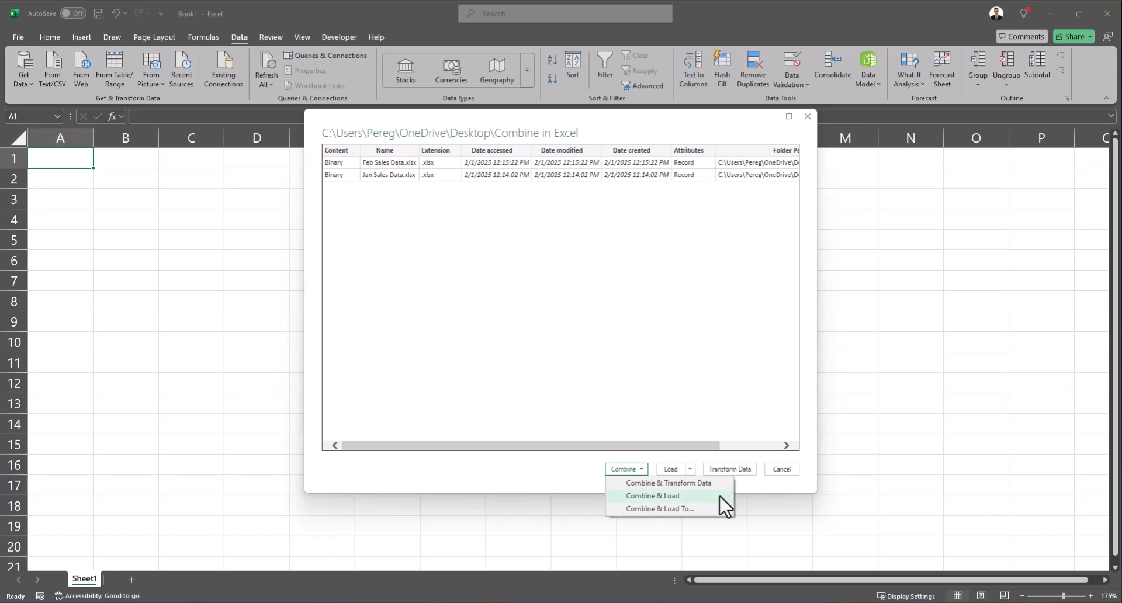
click(652, 496)
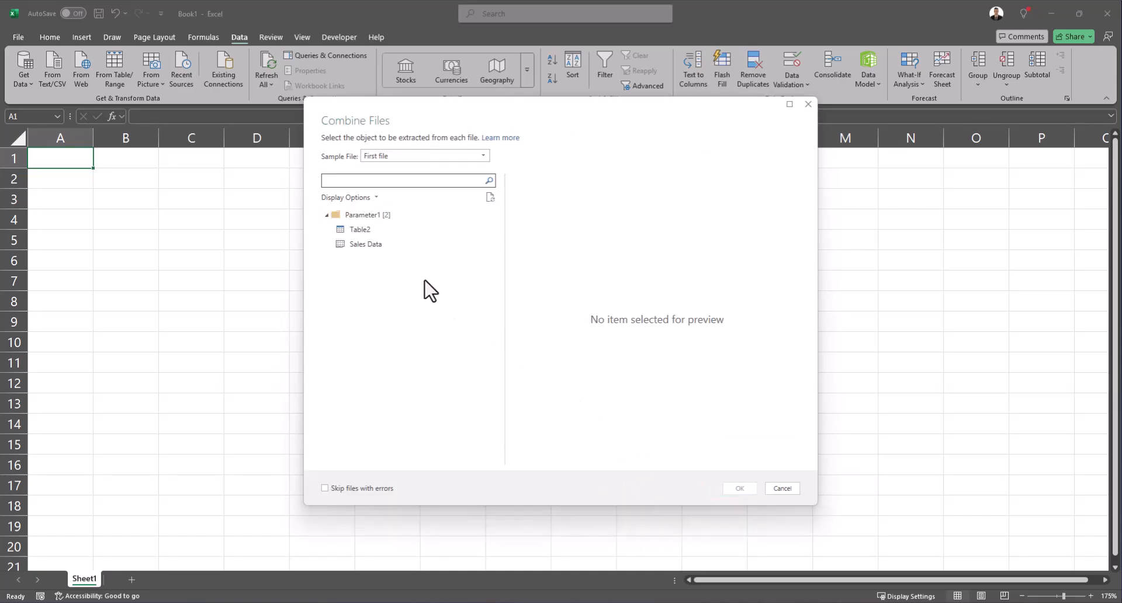
click(361, 229)
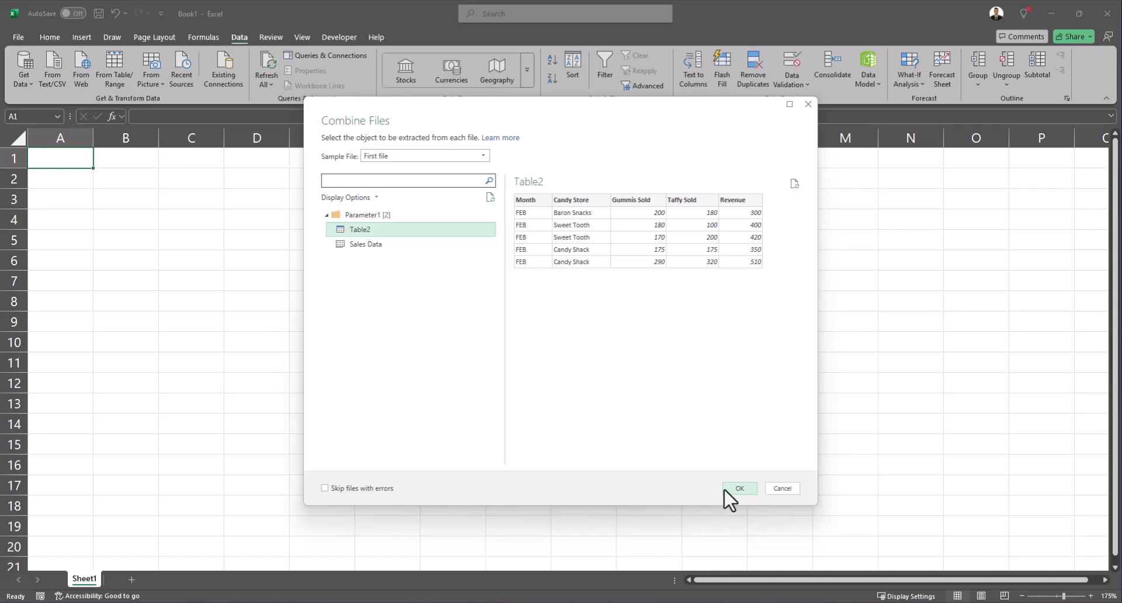
click(740, 487)
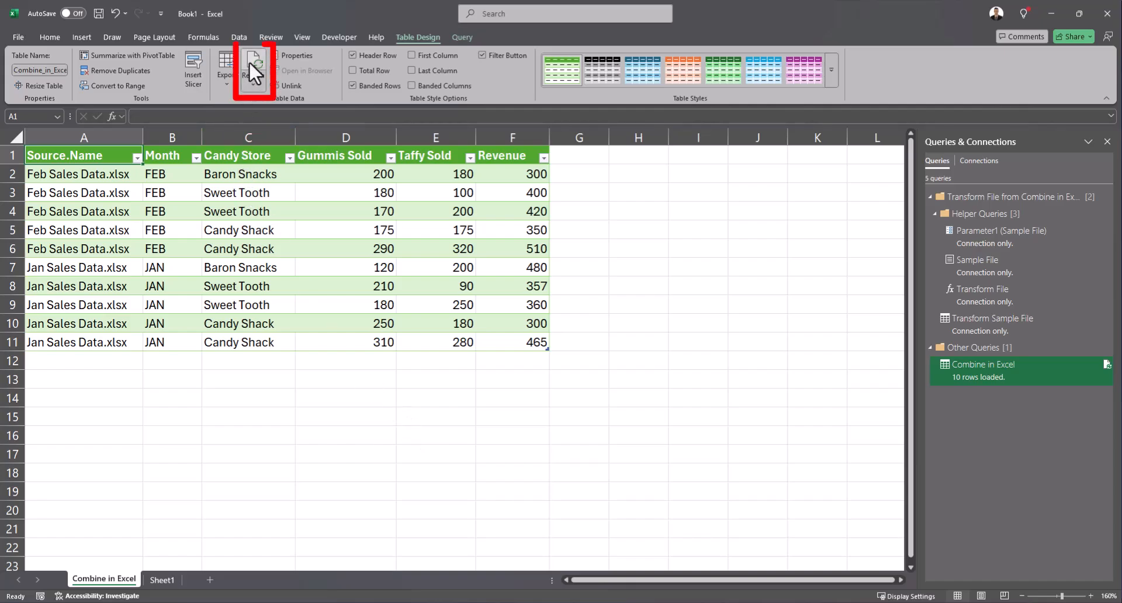
Step: Refresh the combined table so March sales rows are picked up, growing it to fifteen rows
click(250, 64)
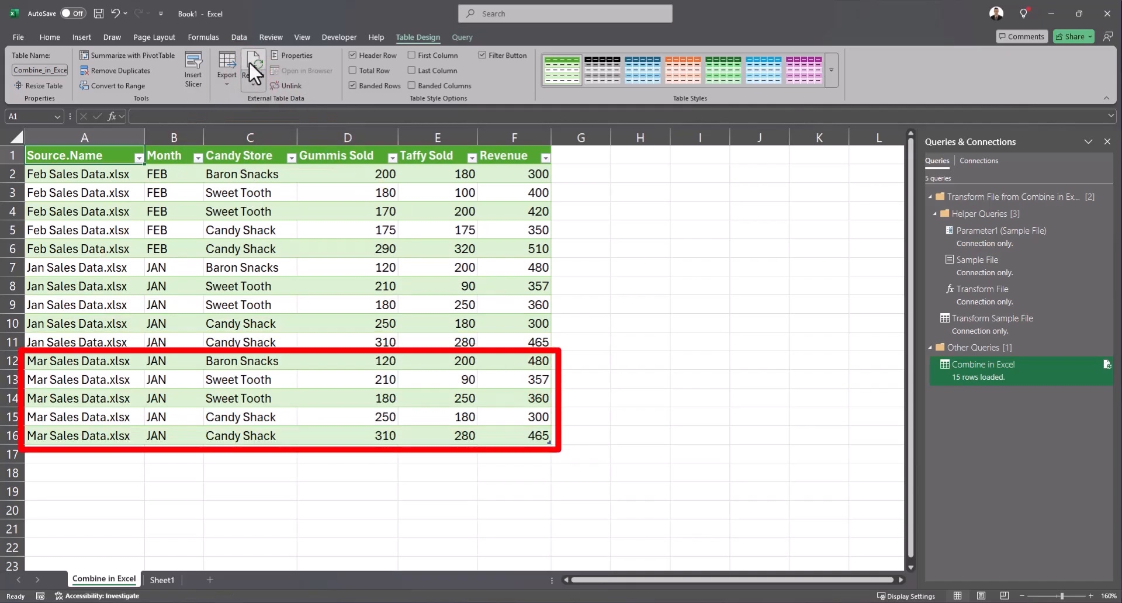